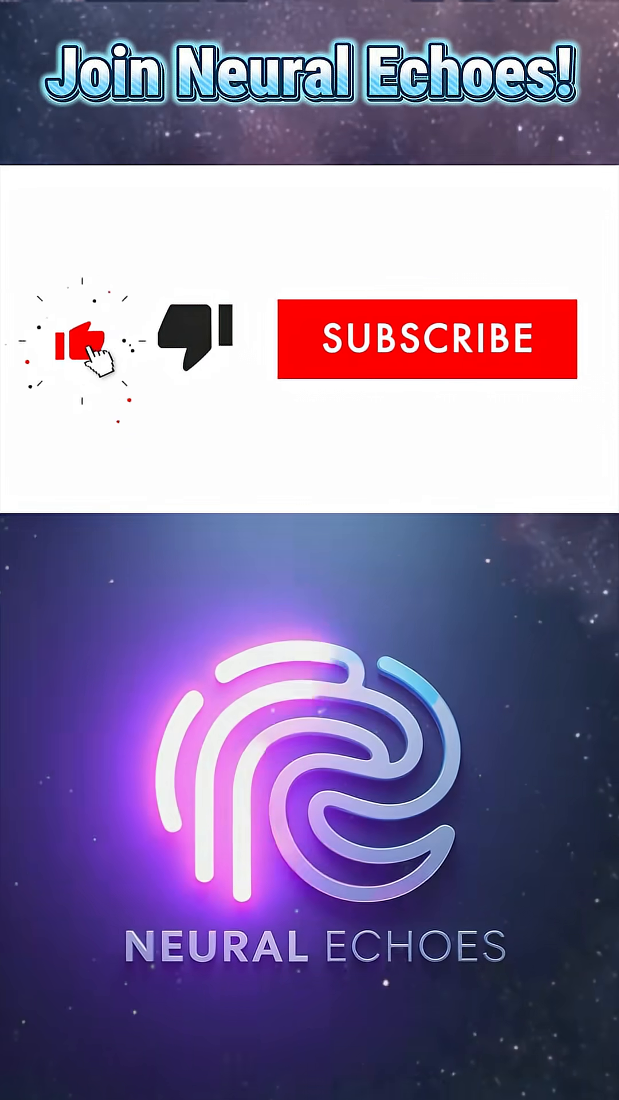
# Like the video and subscribe so the Neural Echoes button shows SUBSCRIBED.
pyautogui.click(423, 346)
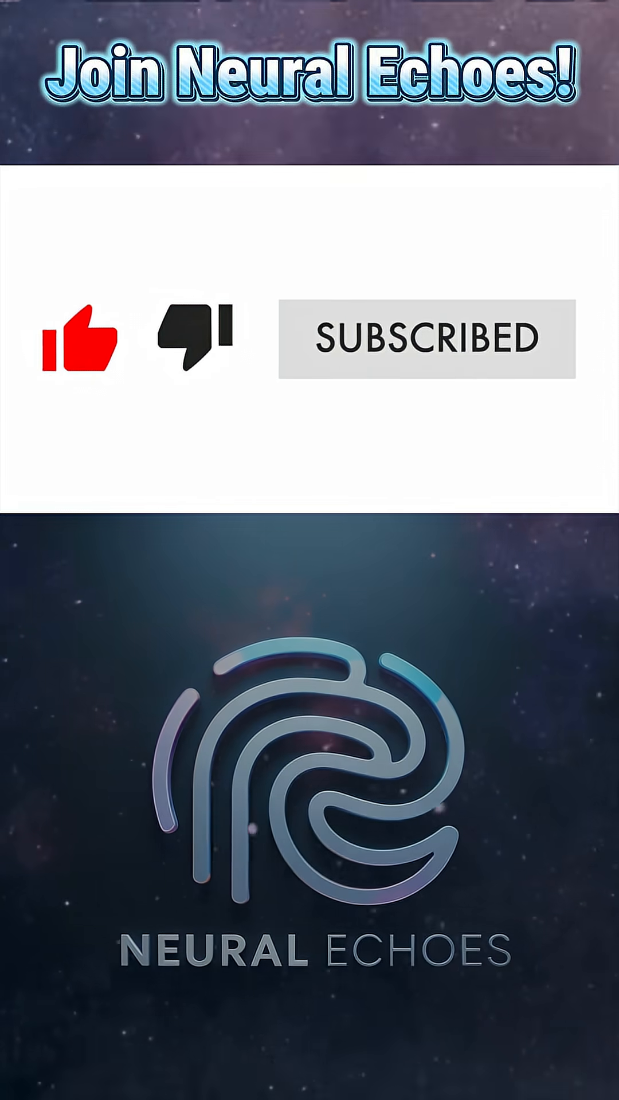